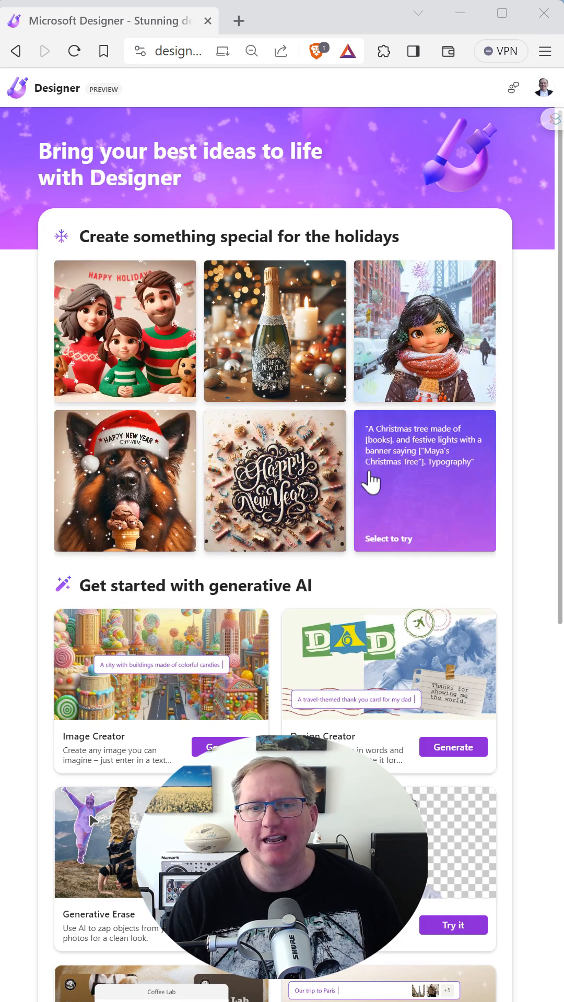
scroll(down, 3)
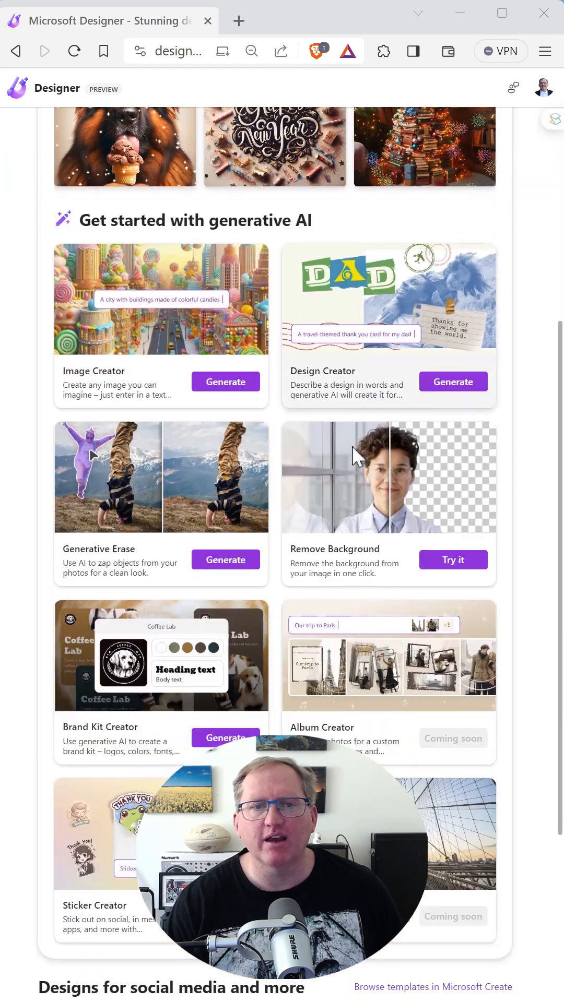
scroll(down, 3)
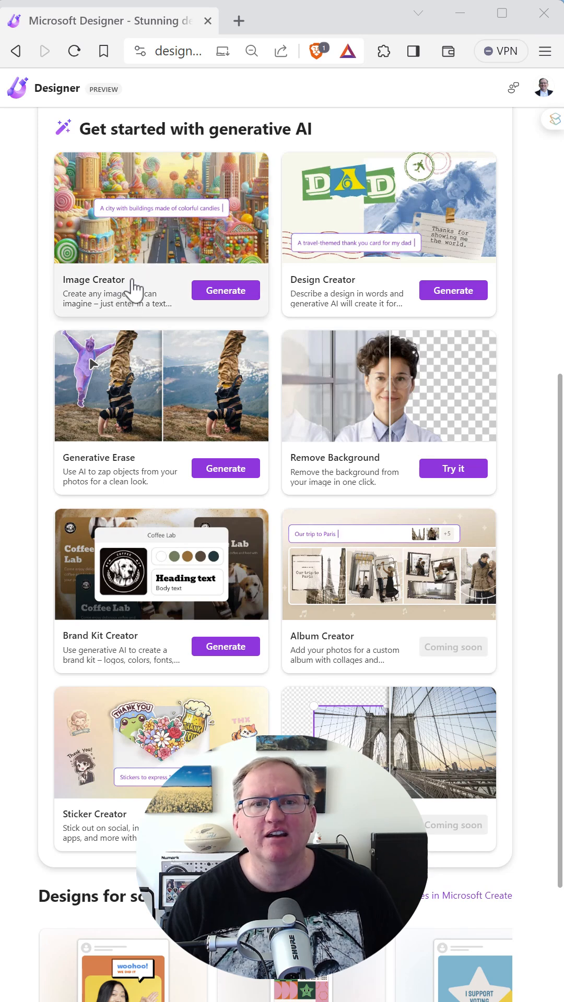
mouse_move(364, 301)
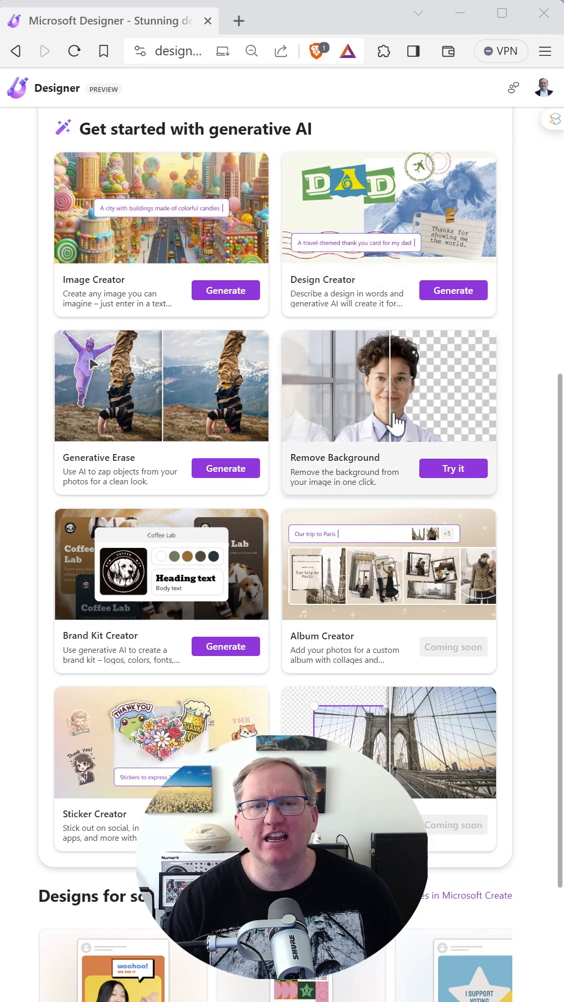
scroll(down, 3)
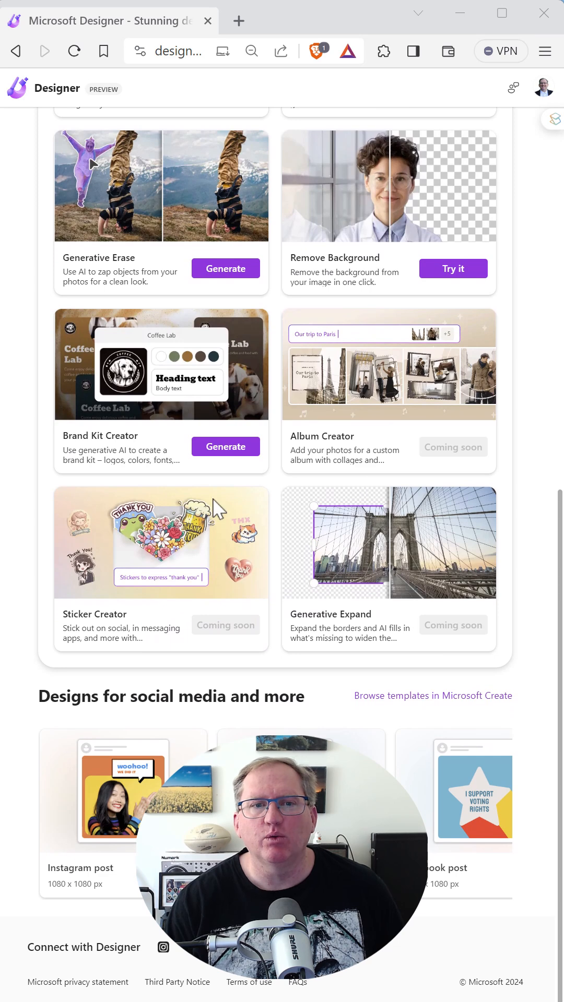
mouse_move(129, 462)
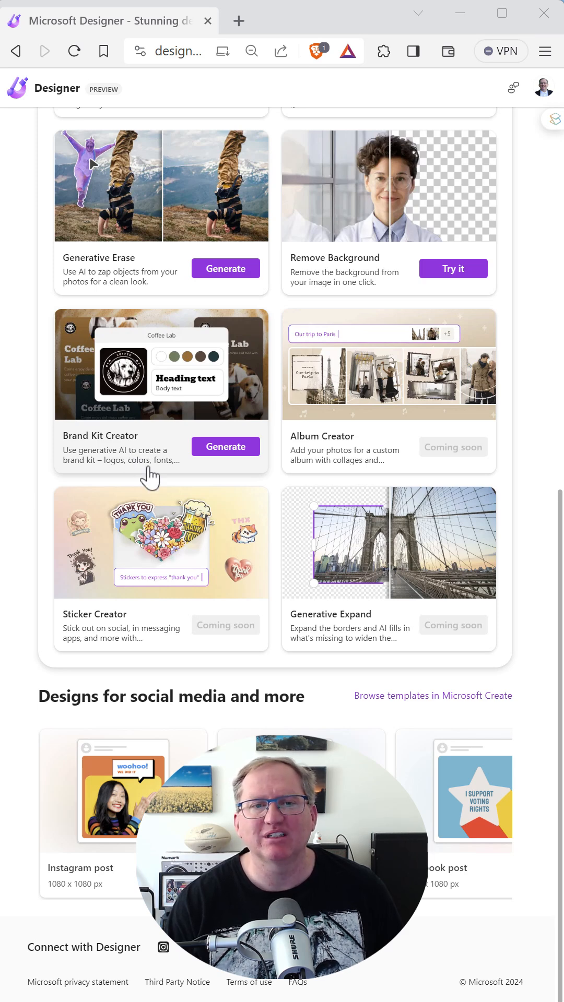
mouse_move(277, 494)
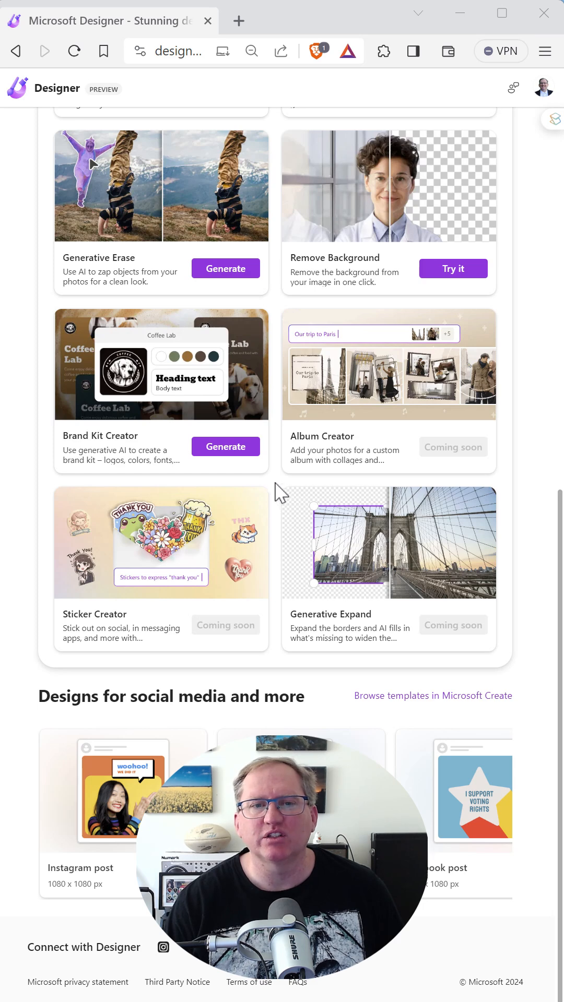